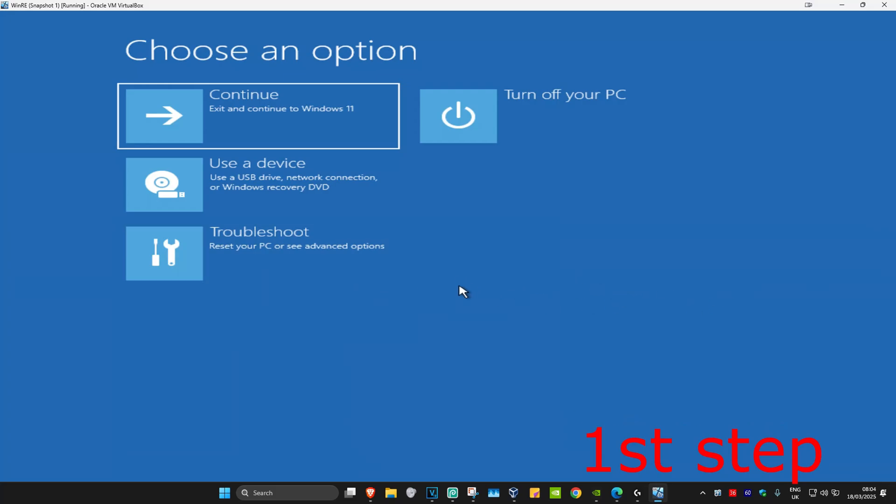
{"action": "mouse_move", "coordinate": [478, 280]}
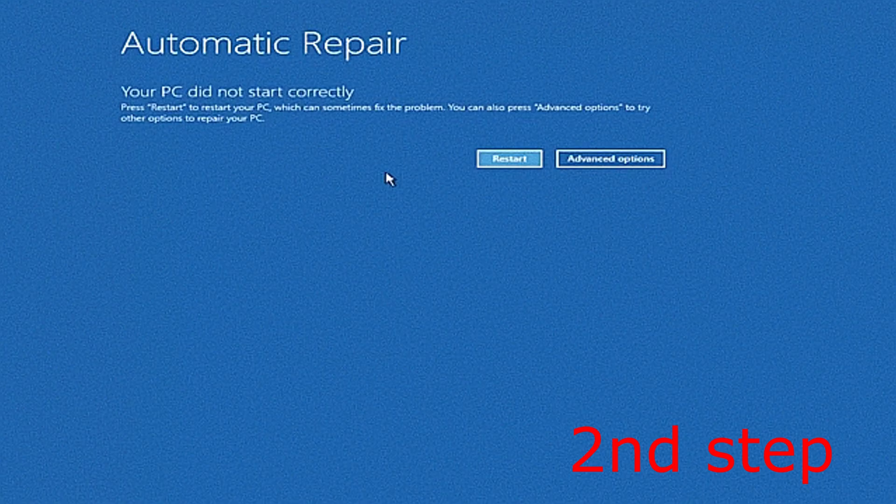
Step: Go from the Automatic Repair screen to the advanced recovery choices
{"action": "left_click", "coordinate": [609, 159]}
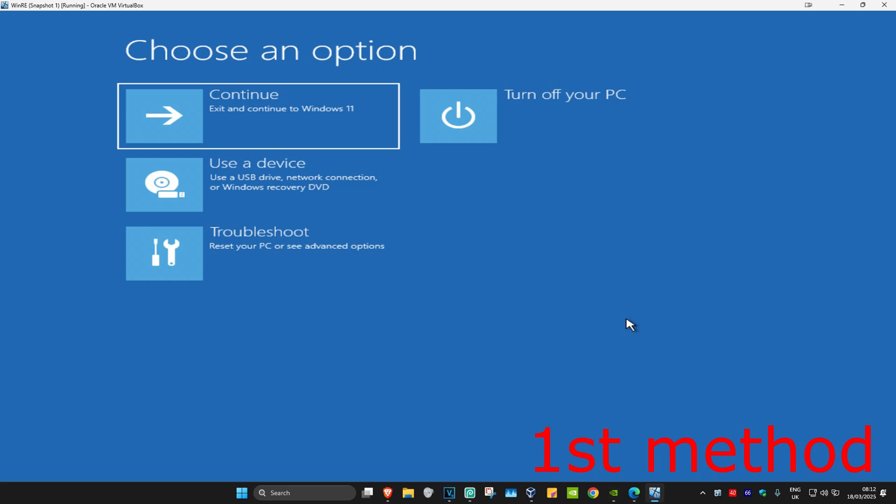
{"action": "mouse_move", "coordinate": [389, 244]}
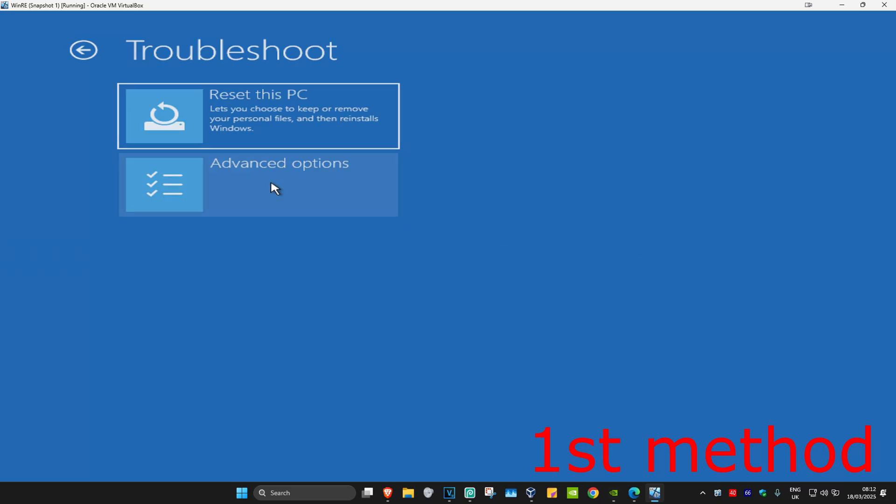
Step: Run Startup Repair from Advanced options
{"action": "left_click", "coordinate": [258, 185]}
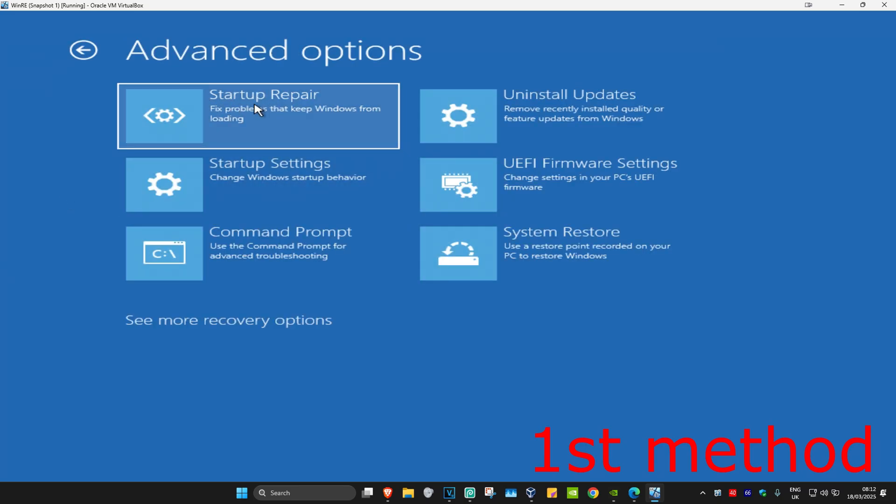
{"action": "mouse_move", "coordinate": [102, 149]}
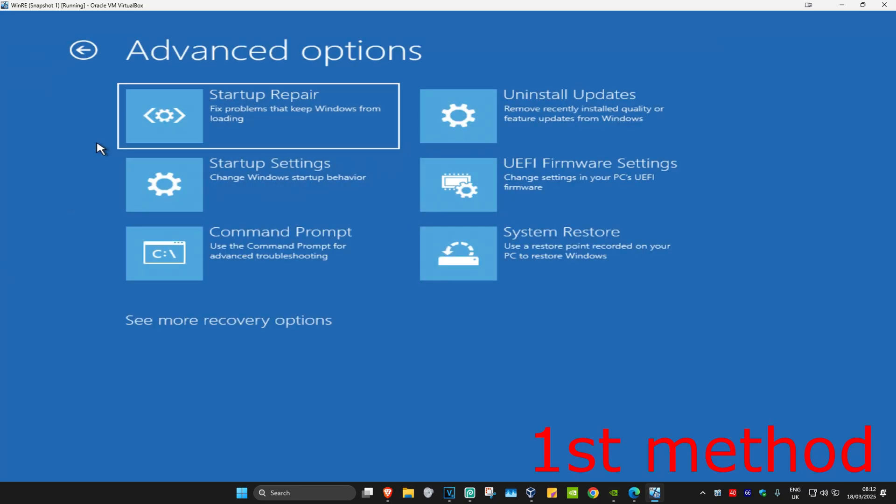
{"action": "left_click", "coordinate": [227, 320]}
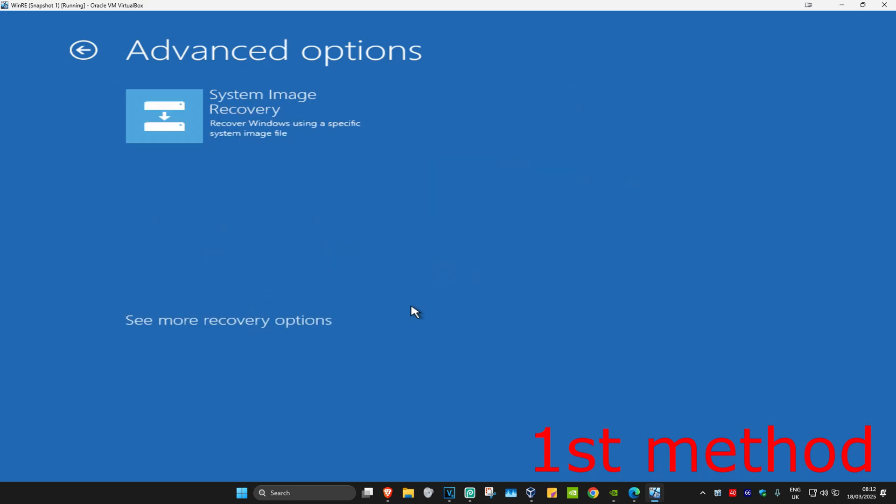
{"action": "left_click", "coordinate": [228, 321]}
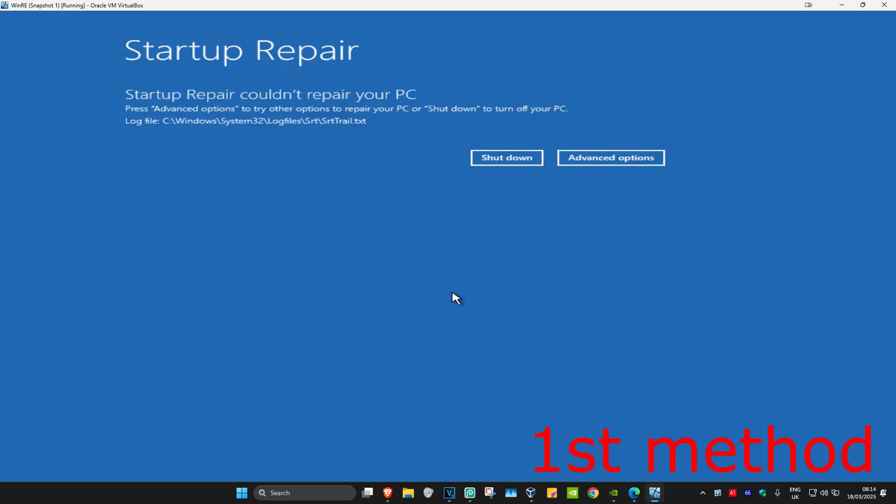
{"action": "mouse_move", "coordinate": [606, 172]}
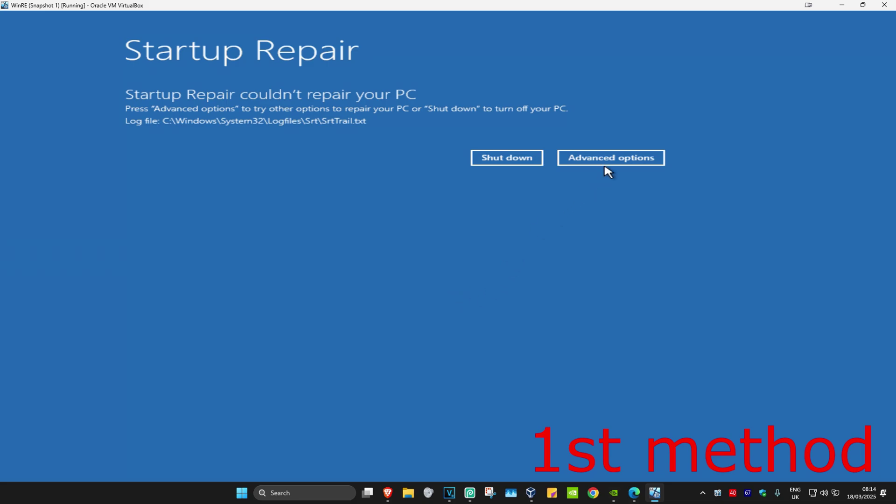
Step: After Startup Repair fails, open Command Prompt via Troubleshoot > Advanced options
{"action": "left_click", "coordinate": [610, 158]}
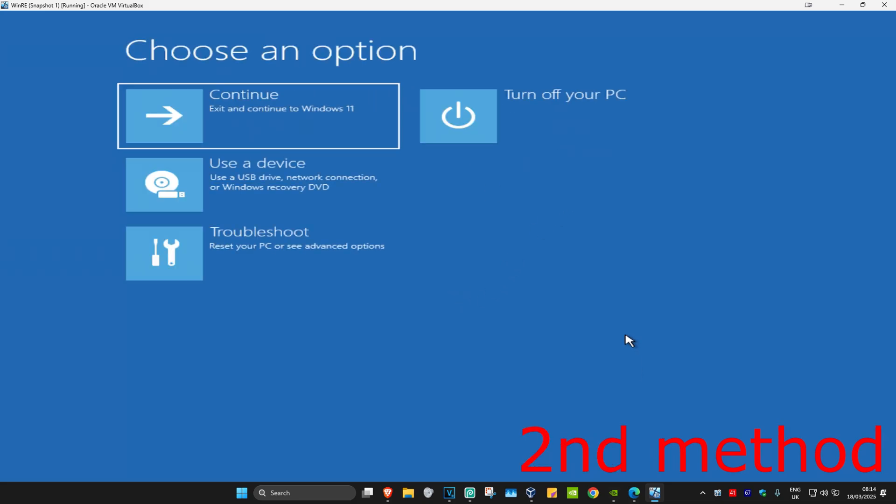
{"action": "left_click", "coordinate": [257, 253]}
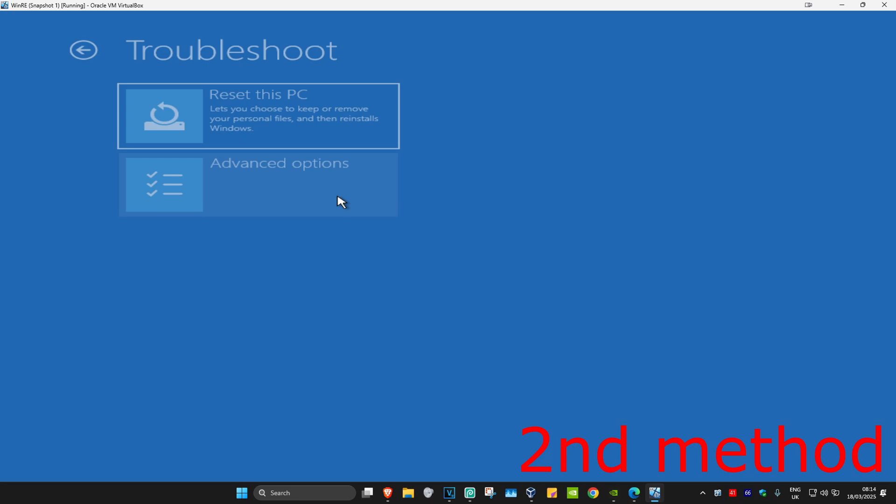
{"action": "left_click", "coordinate": [257, 184]}
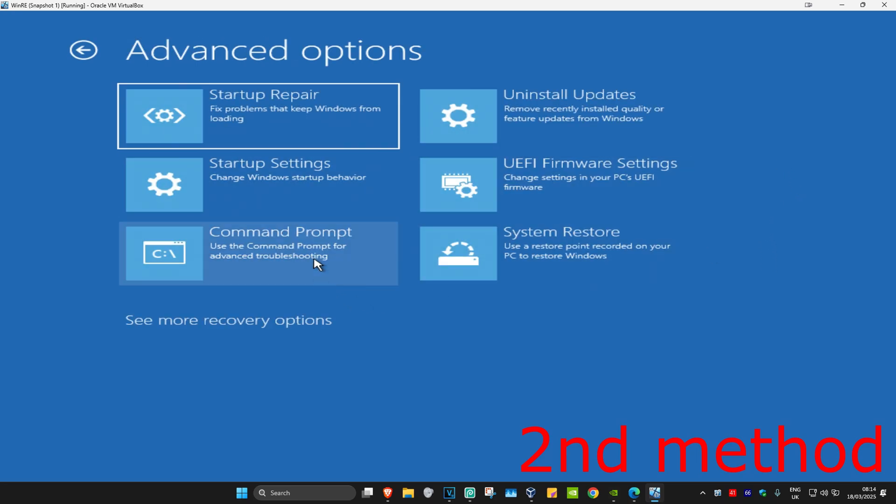
{"action": "left_click", "coordinate": [258, 253]}
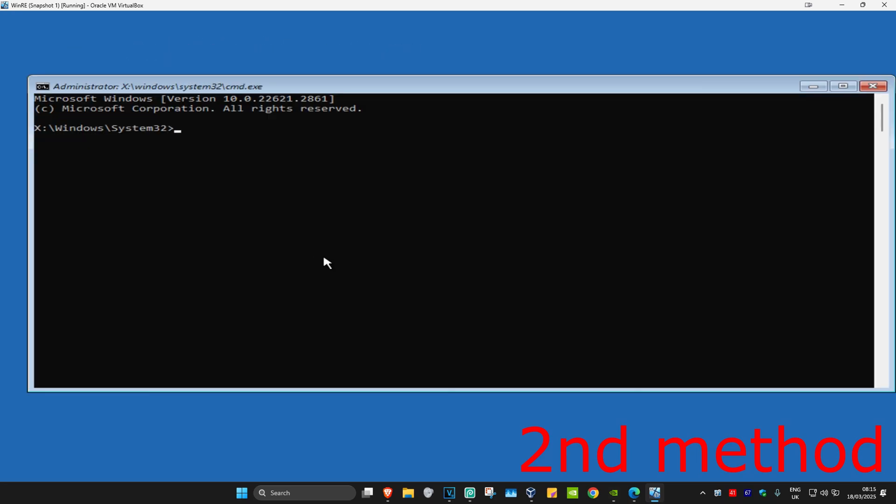
Step: Run bootrec /fixmbr successfully, then bootrec /fixboot, which returns Access is denied
{"action": "type", "text": "bootrec"}
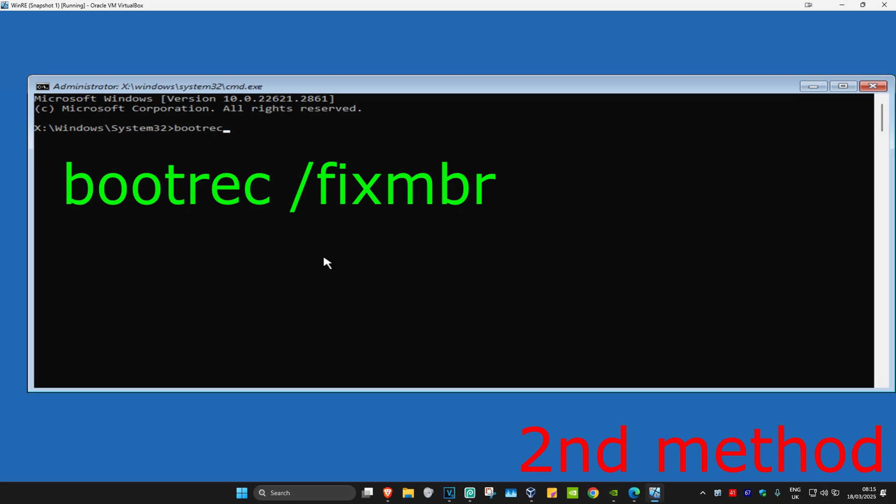
{"action": "type", "text": "/fixm"}
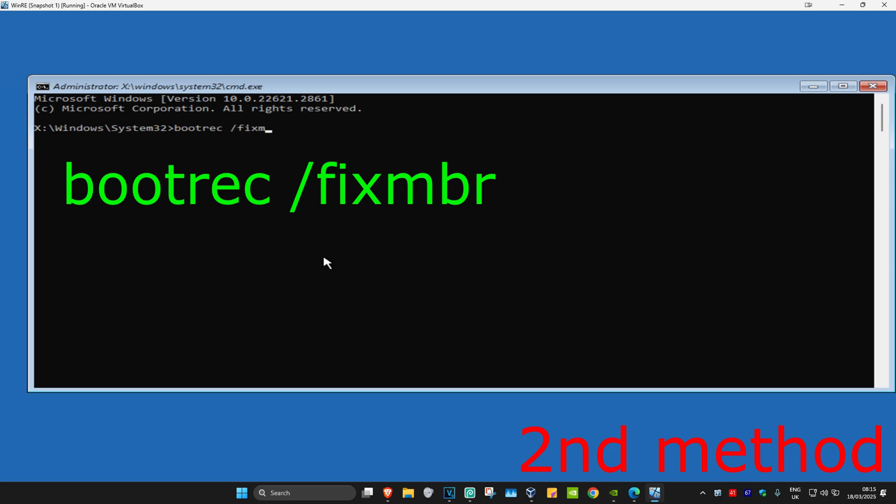
{"action": "key", "text": "Return"}
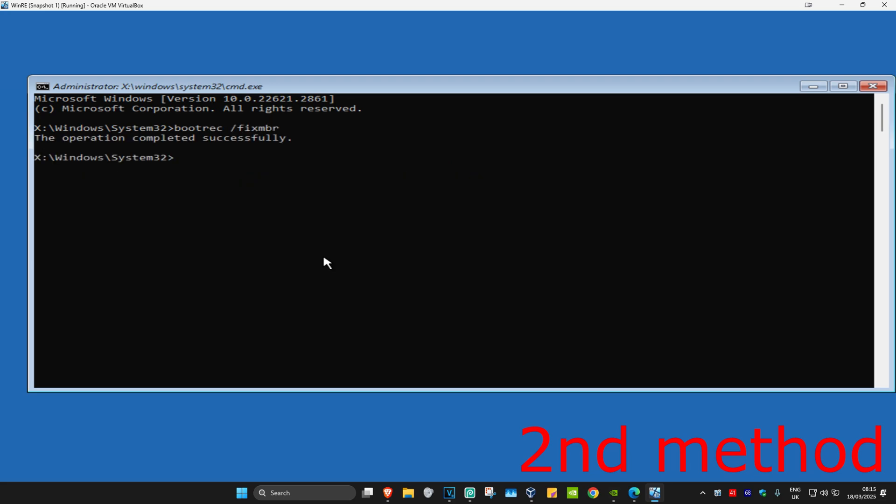
{"action": "type", "text": "bootrec /fixboot"}
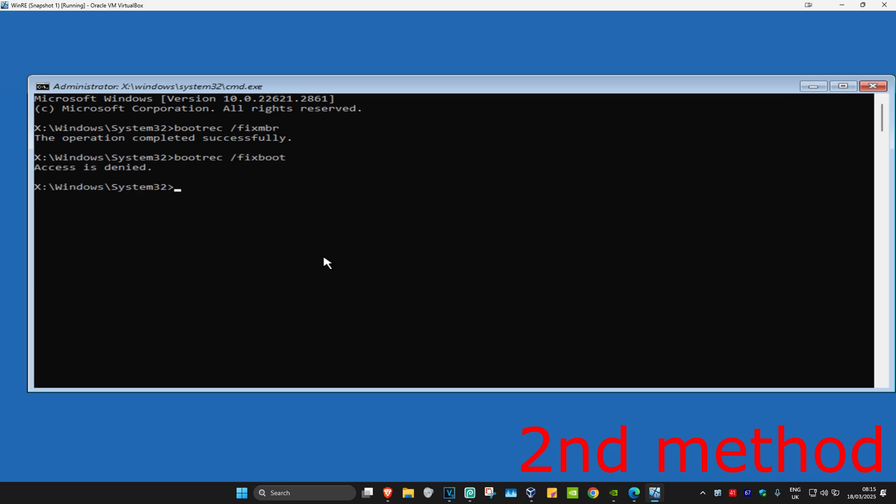
{"action": "mouse_move", "coordinate": [223, 300]}
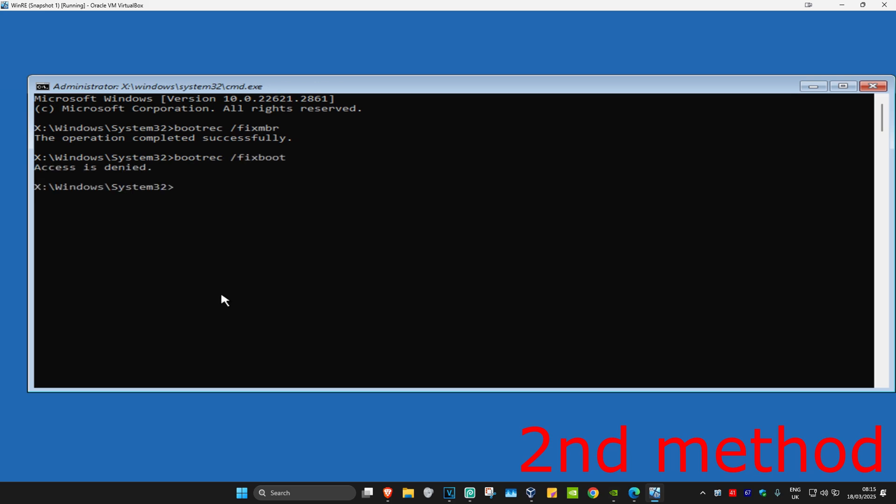
Step: Run bootrec /rebuildbcd (0 installations found), then enter sfc /scannow
{"action": "type", "text": "bootrec"}
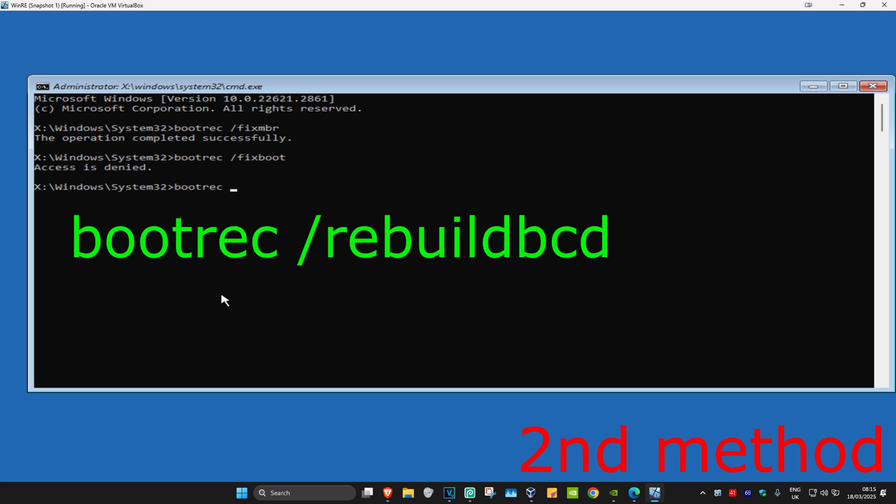
{"action": "type", "text": "/rebuildbcd"}
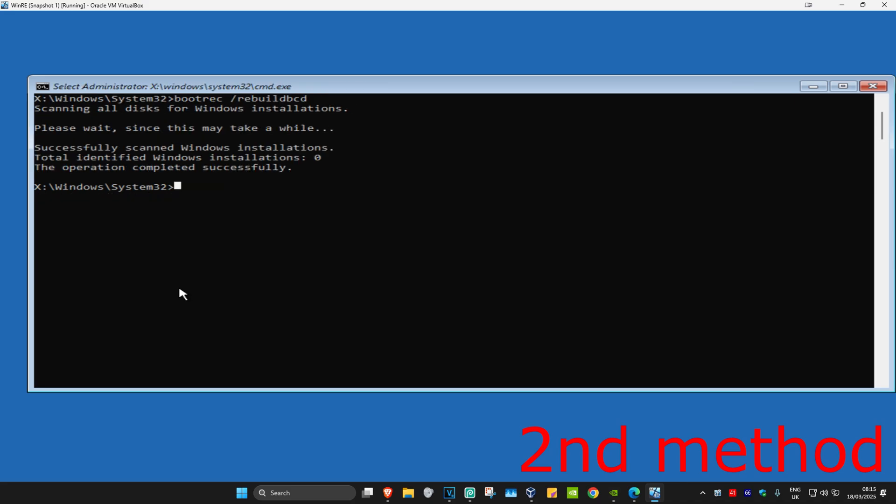
{"action": "type", "text": "sfc /"}
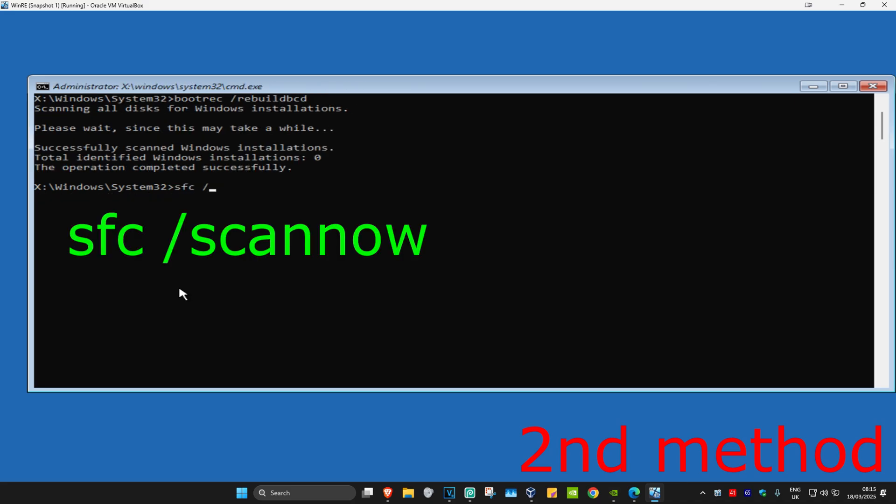
{"action": "type", "text": "scannow"}
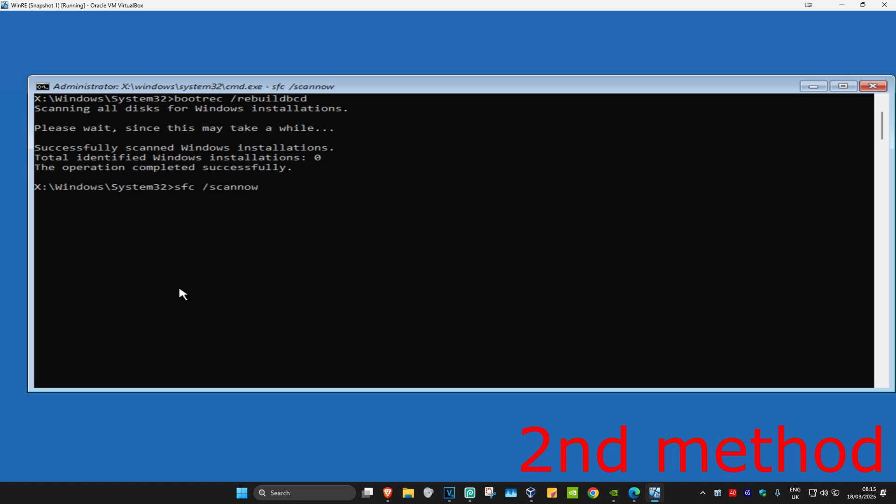